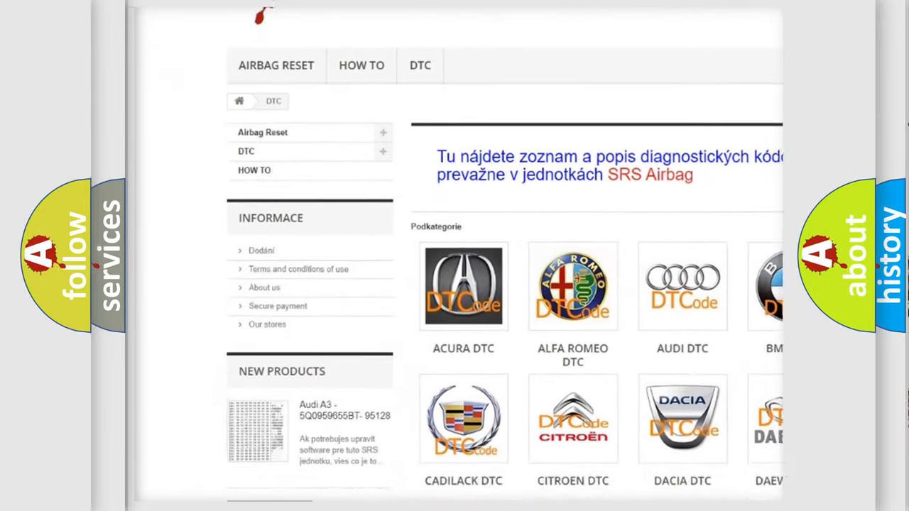
Step: Scroll down past the vehicle brand logos to the B-series diagnostic code listing
scroll("down", 3)
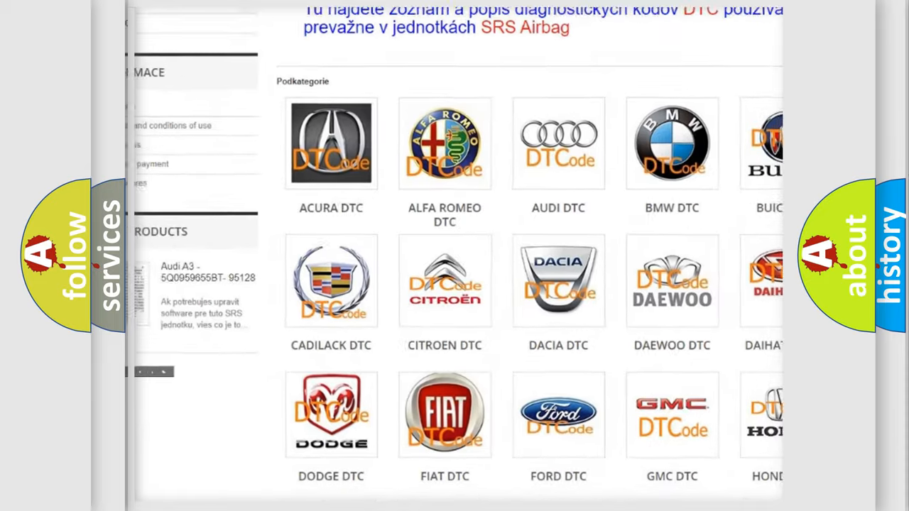
scroll("down", 3)
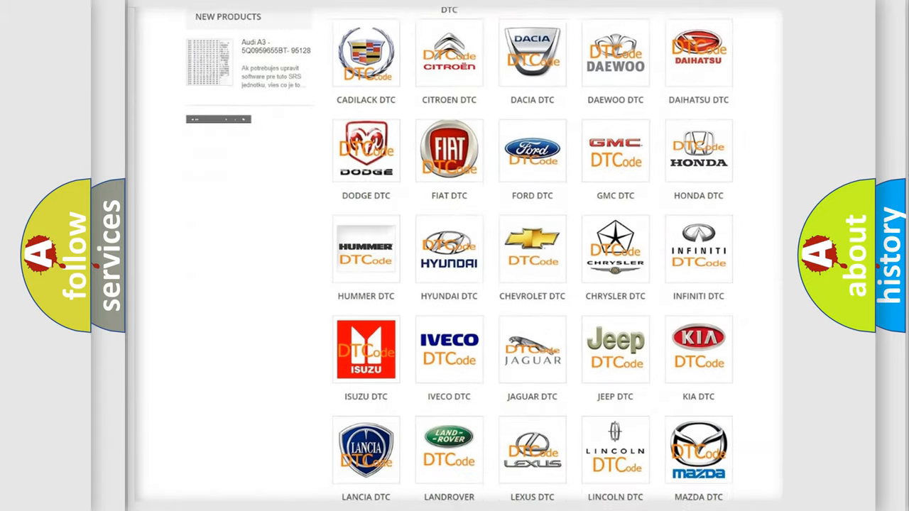
scroll("down", 3)
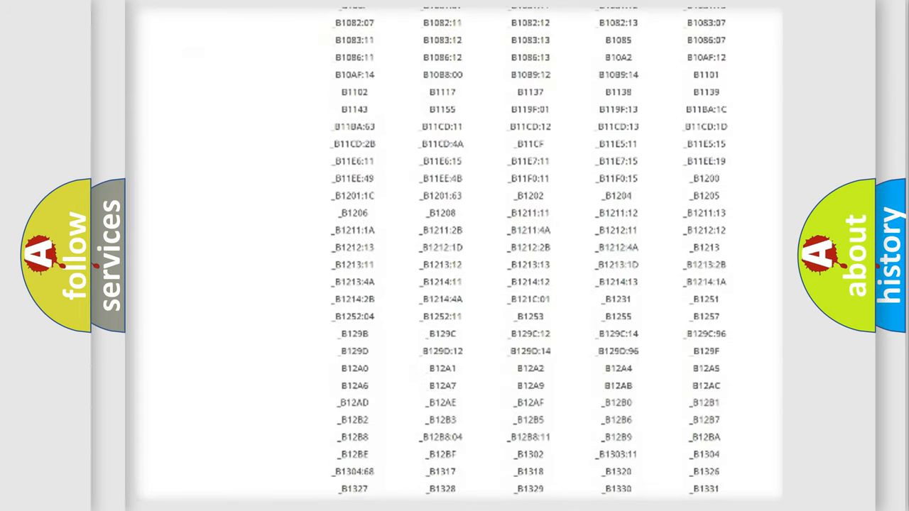
scroll("down", 3)
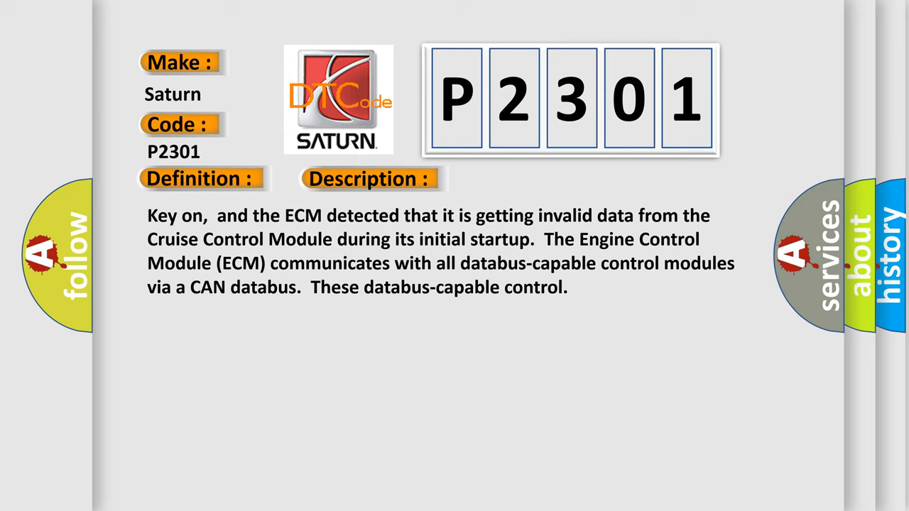
Step: Advance the P2301 slide from Description to the Cause section listing ECM and CAN-bus faults
left_click(521, 179)
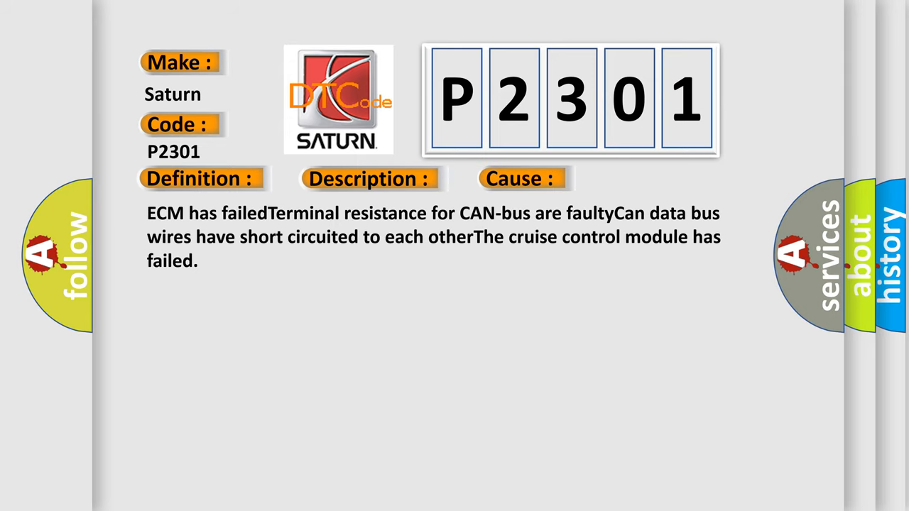